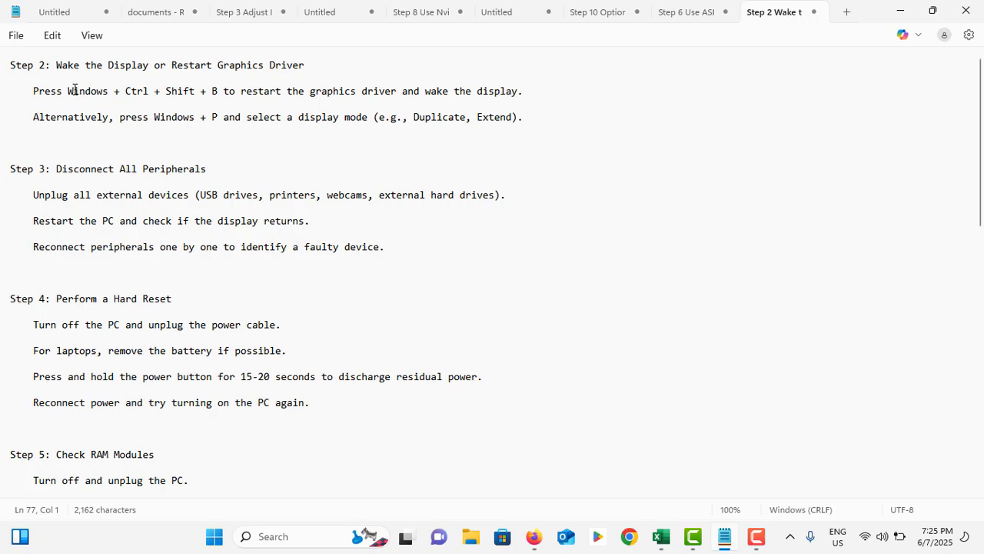
- Scroll the troubleshooting notes until Step 4: Perform a Hard Reset through Step 6 are visible
{"action": "left_click", "coordinate": [184, 91]}
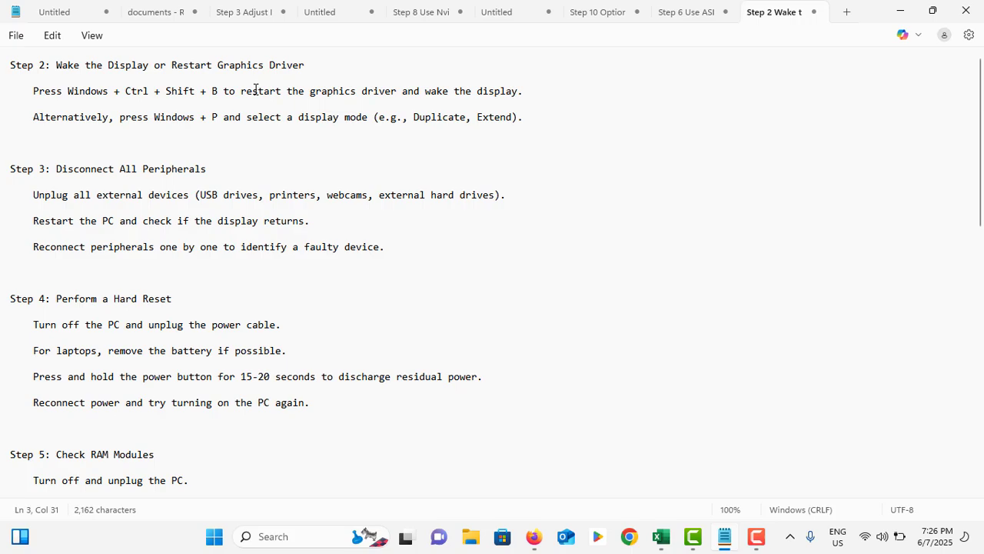
{"action": "mouse_move", "coordinate": [86, 111]}
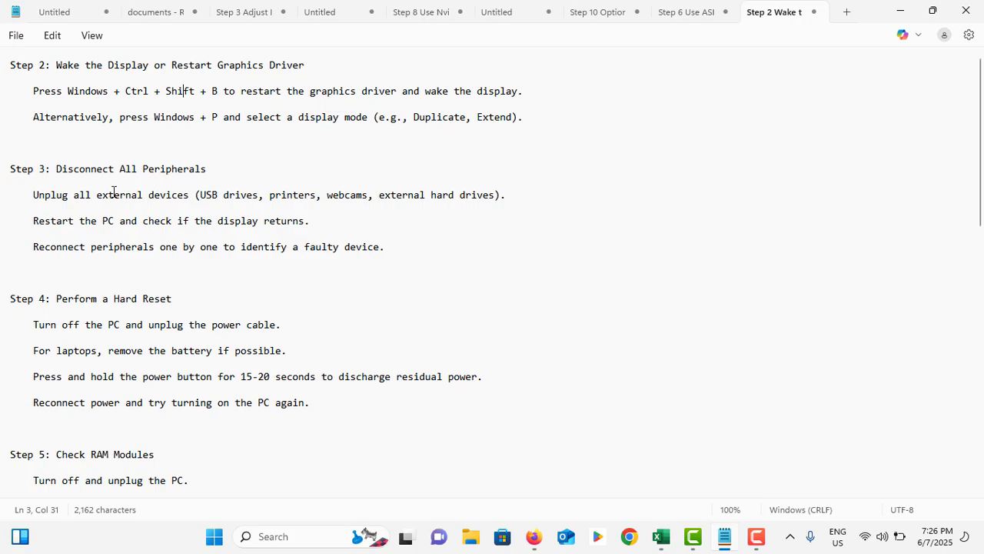
{"action": "mouse_move", "coordinate": [252, 197]}
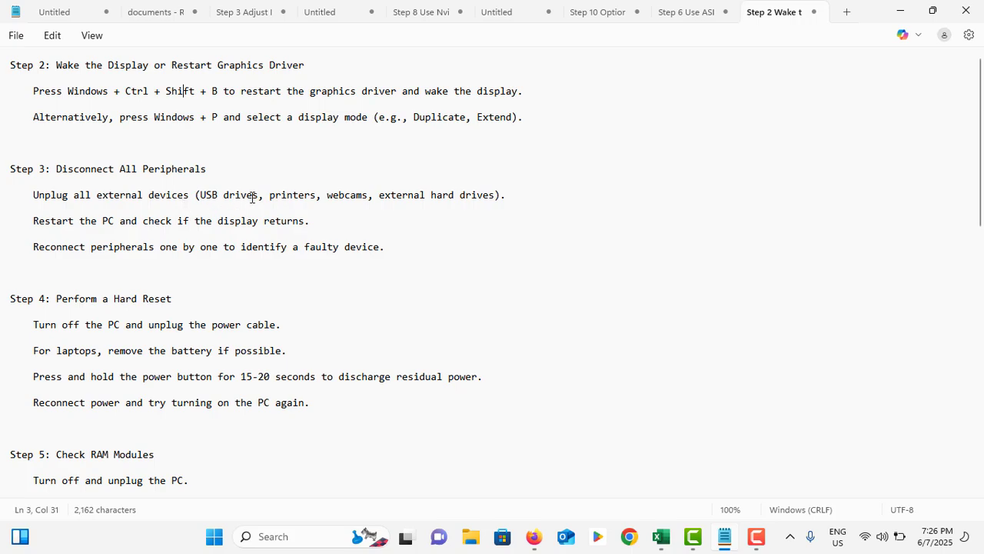
{"action": "mouse_move", "coordinate": [302, 197]}
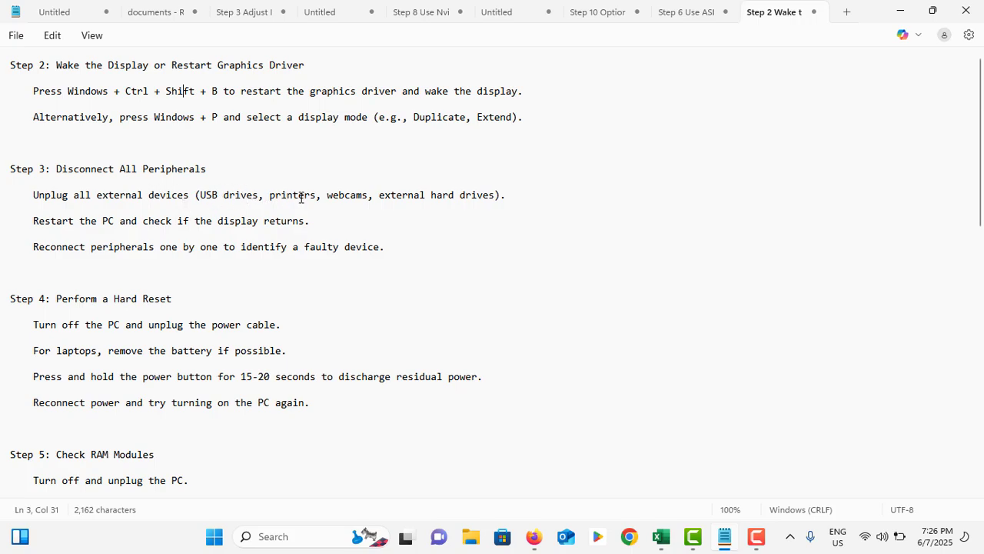
{"action": "mouse_move", "coordinate": [217, 211]}
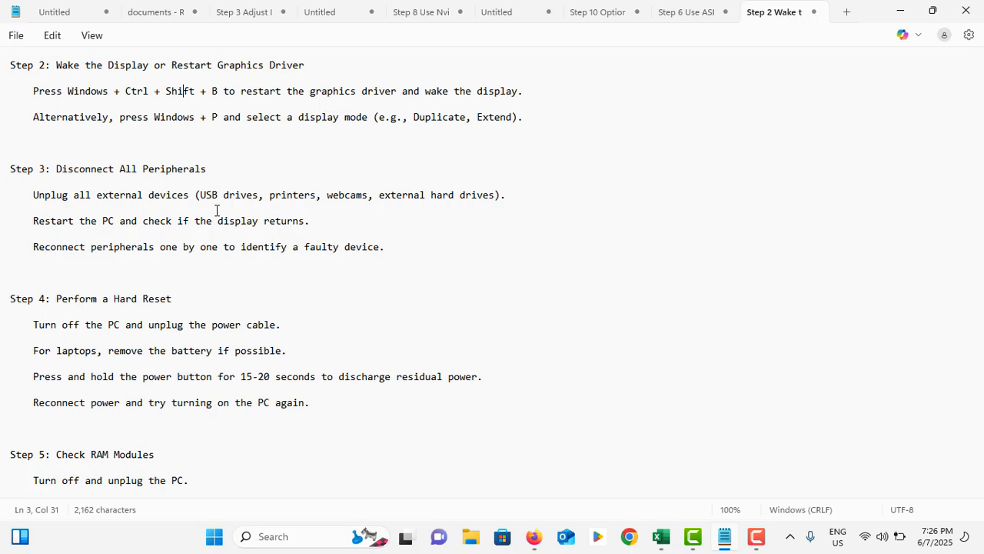
{"action": "scroll", "scroll_direction": "down", "scroll_amount": 3}
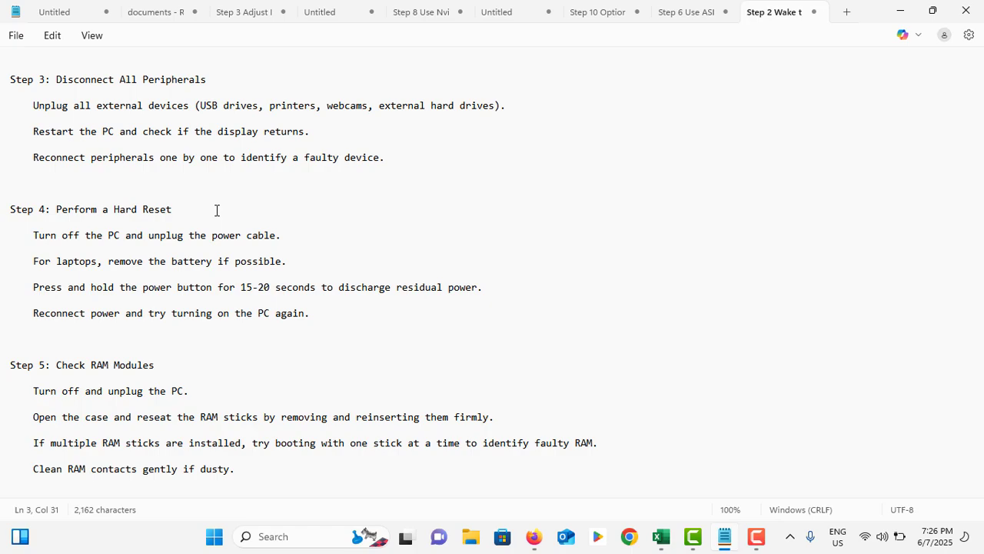
{"action": "scroll", "scroll_direction": "down", "scroll_amount": 3}
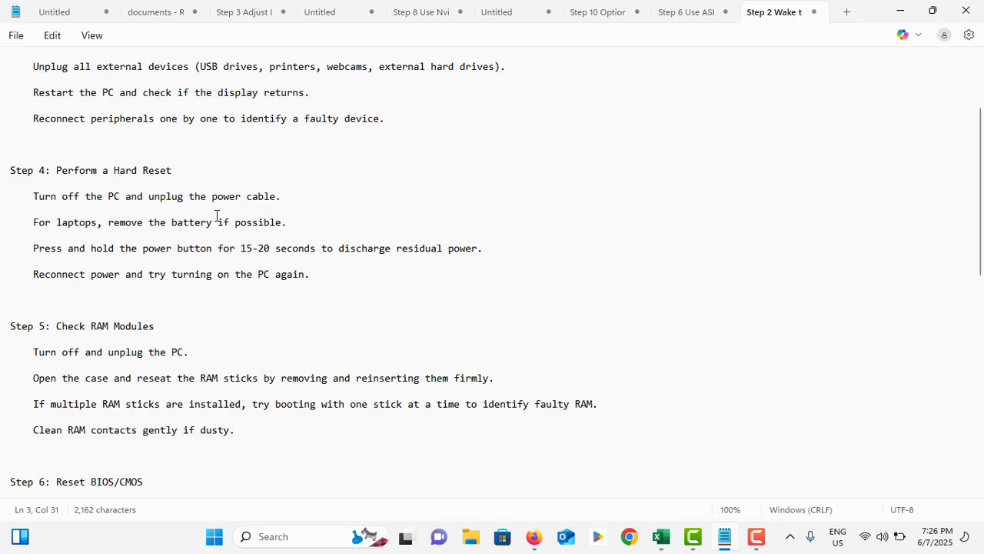
{"action": "scroll", "scroll_direction": "down", "scroll_amount": 3}
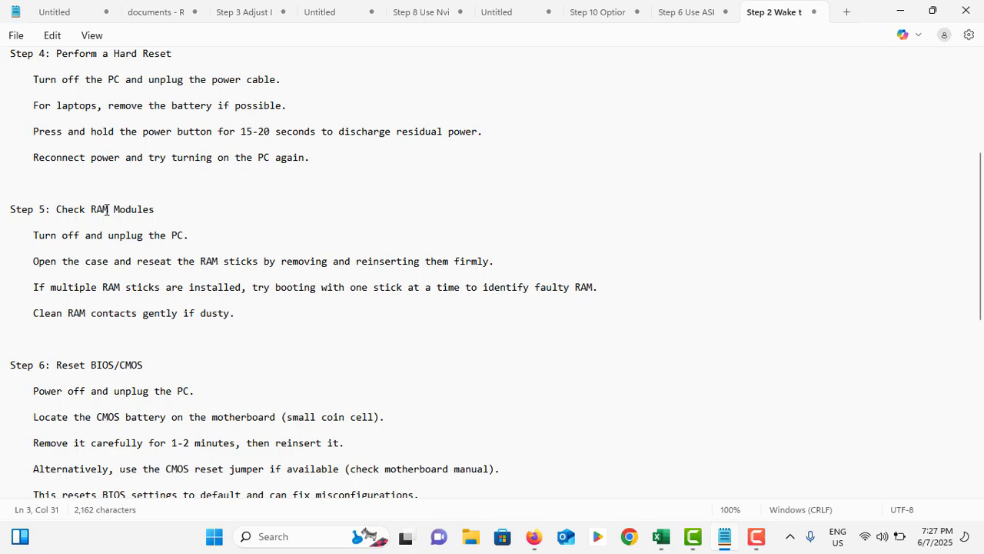
- Scroll down so Step 6: Reset BIOS/CMOS through the start of Step 8 is readable
{"action": "scroll", "scroll_direction": "down", "scroll_amount": 3}
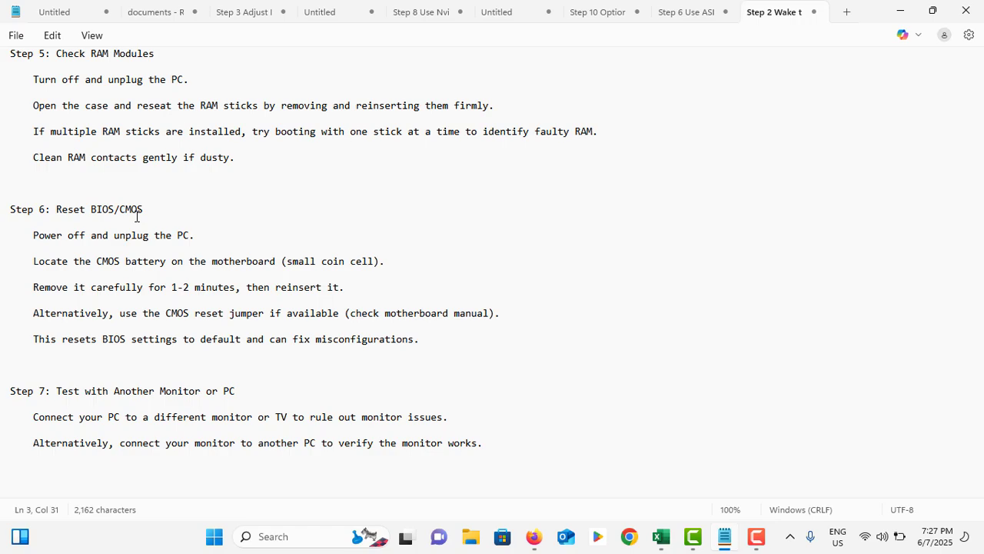
{"action": "scroll", "scroll_direction": "down", "scroll_amount": 3}
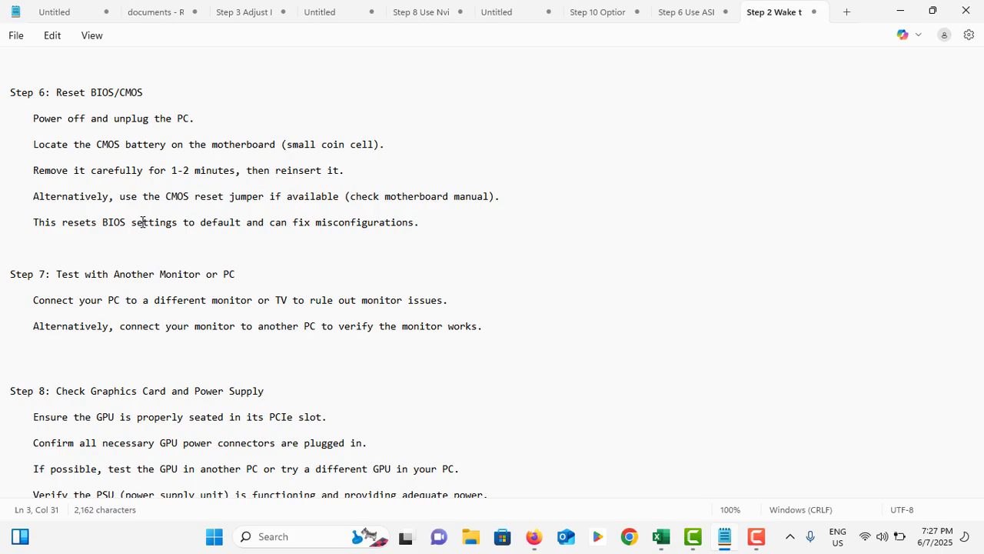
- Scroll down until Step 9: Check CPU and Motherboard appears at the bottom
{"action": "scroll", "scroll_direction": "down", "scroll_amount": 3}
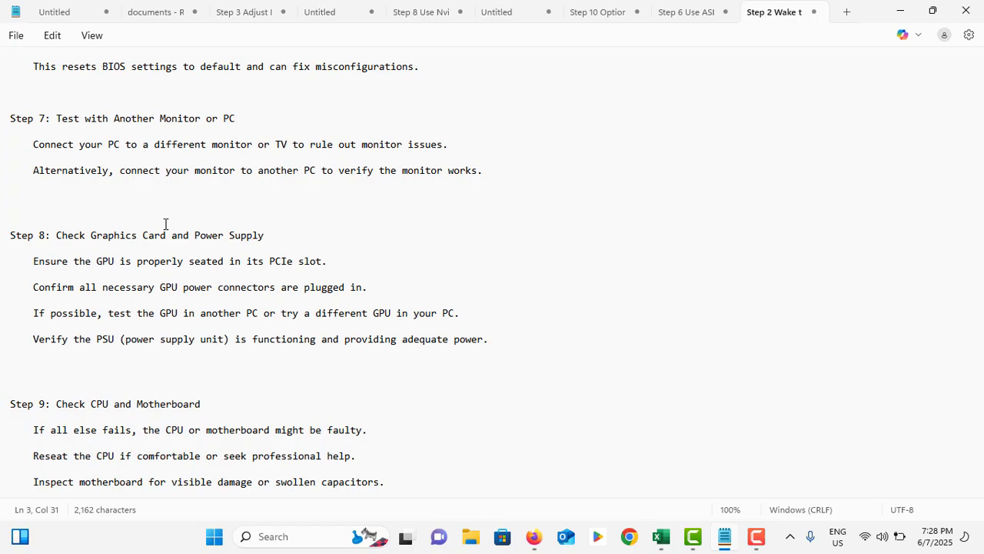
{"action": "mouse_move", "coordinate": [120, 284]}
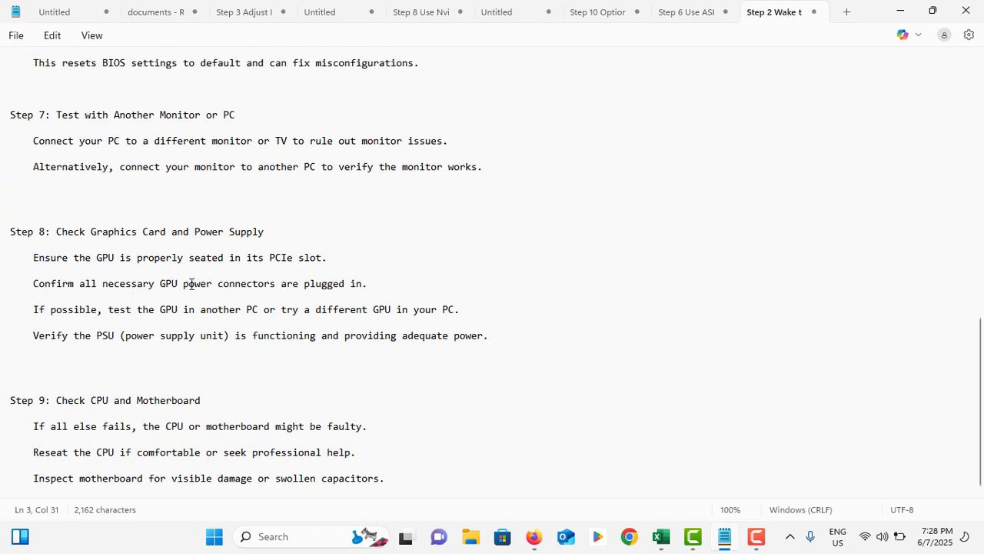
{"action": "mouse_move", "coordinate": [220, 295]}
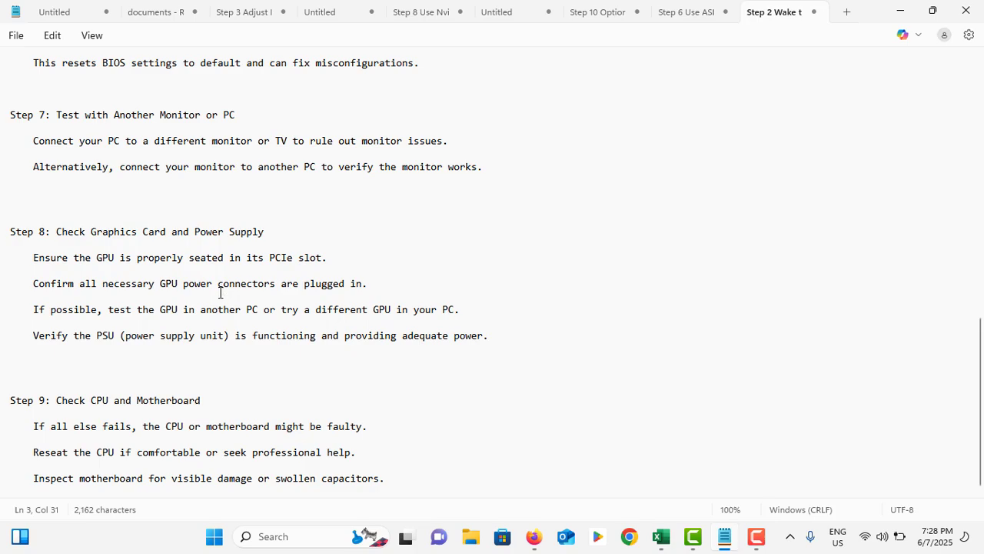